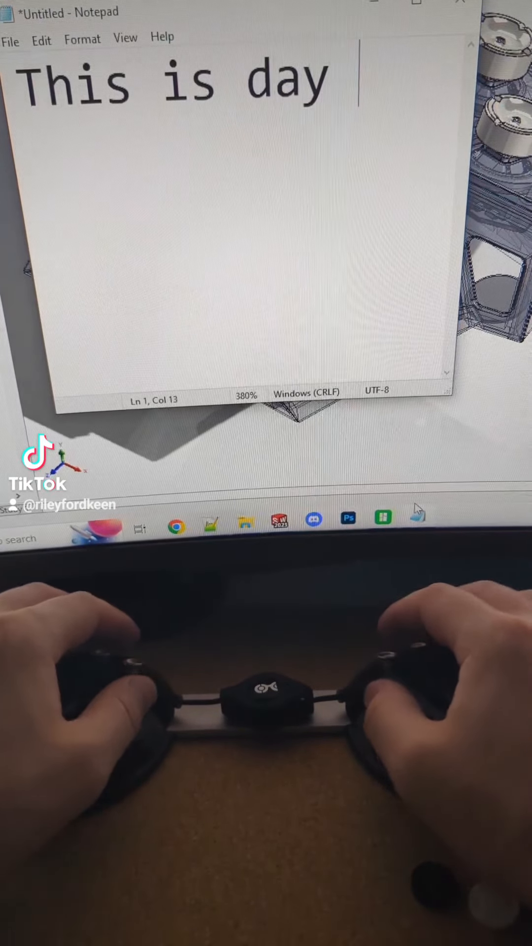
type("seventy-four of CharaChorder updates yev")
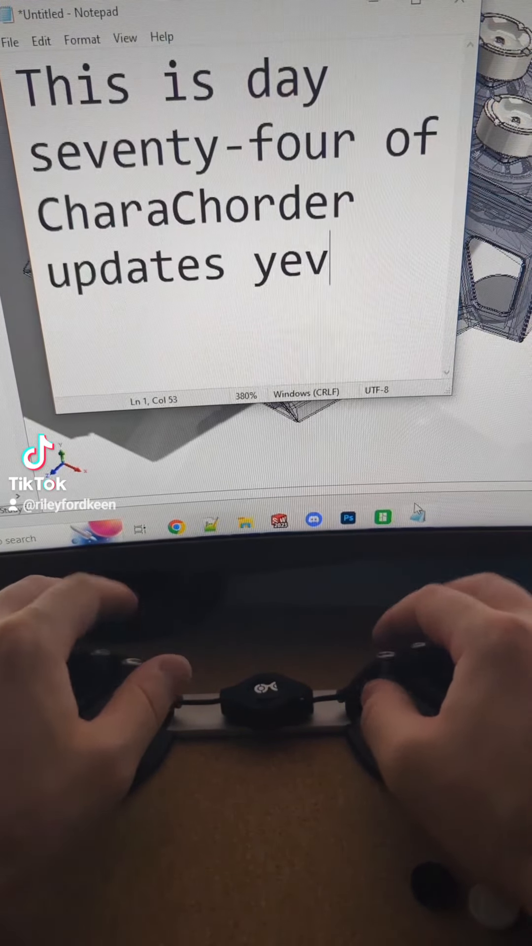
type("every day until the whole world can ty")
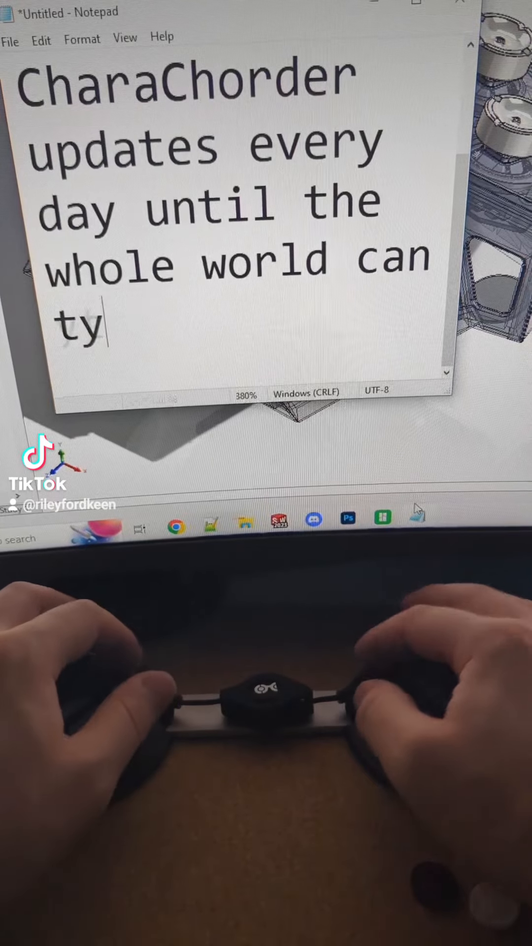
type("pe at the speed of thought. Today I'm")
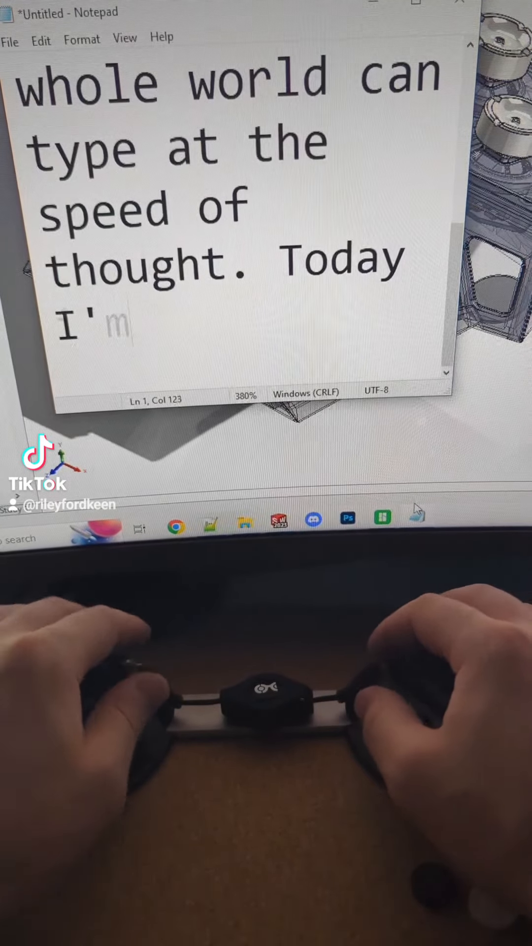
type("going to show you the final design")
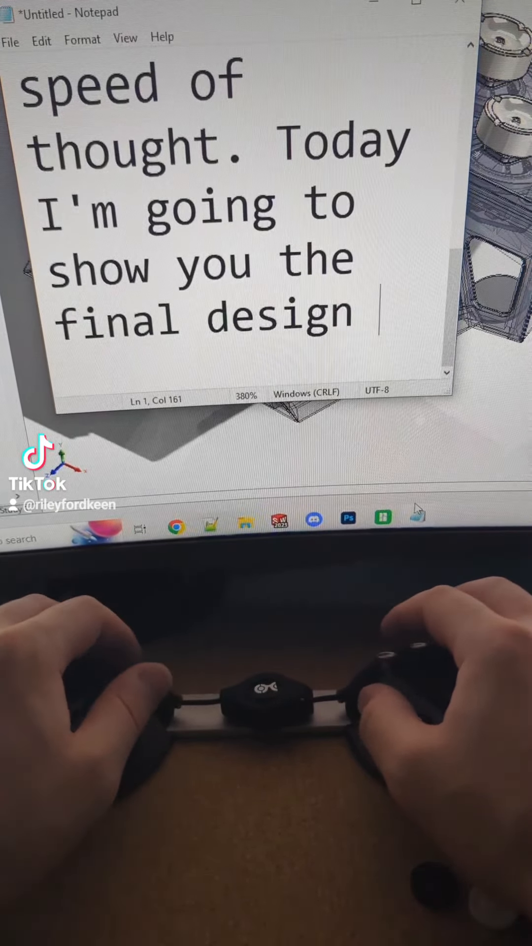
type("of the Master's Forge sendo")
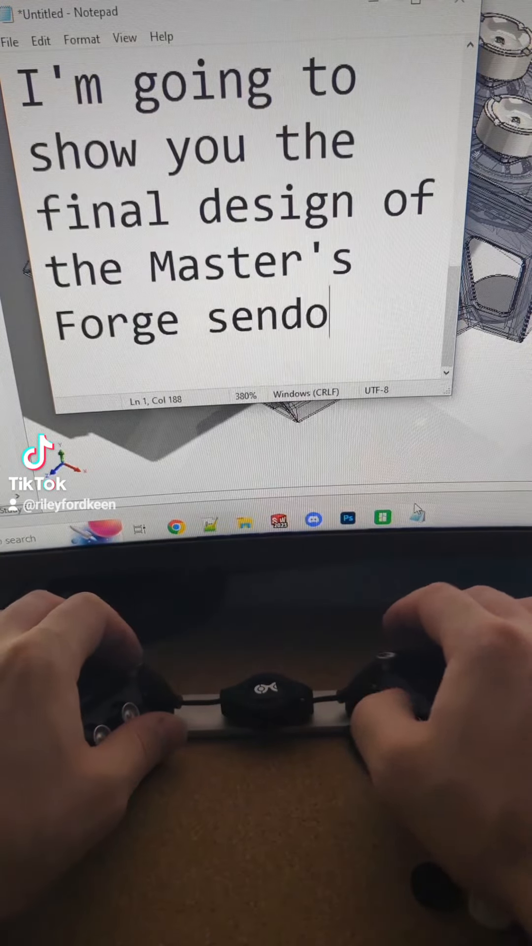